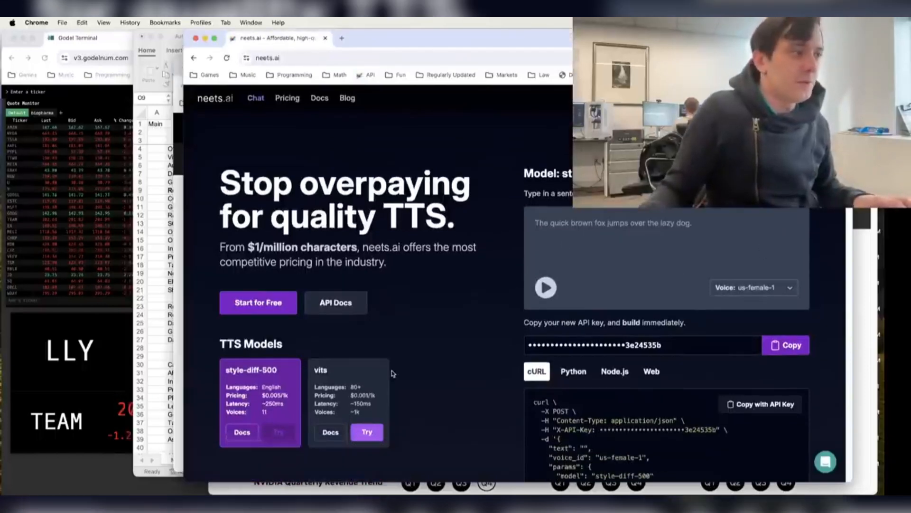
# Try the vits model, browse the voice languages, and keep the Spanish voice.
pyautogui.click(366, 431)
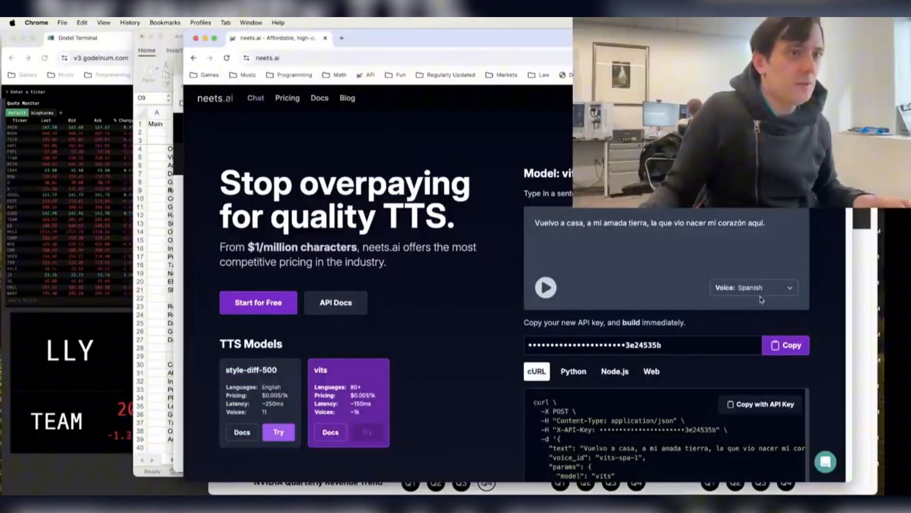
pyautogui.click(753, 287)
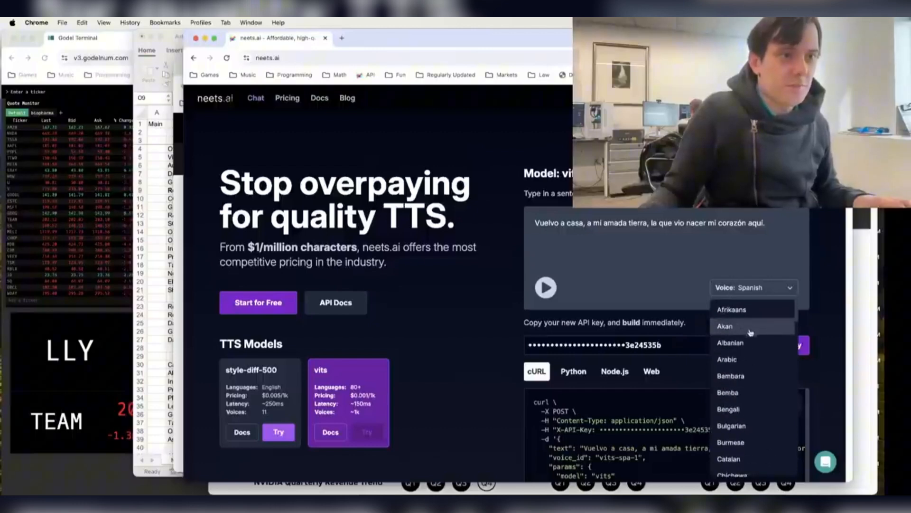
pyautogui.scroll(-3)
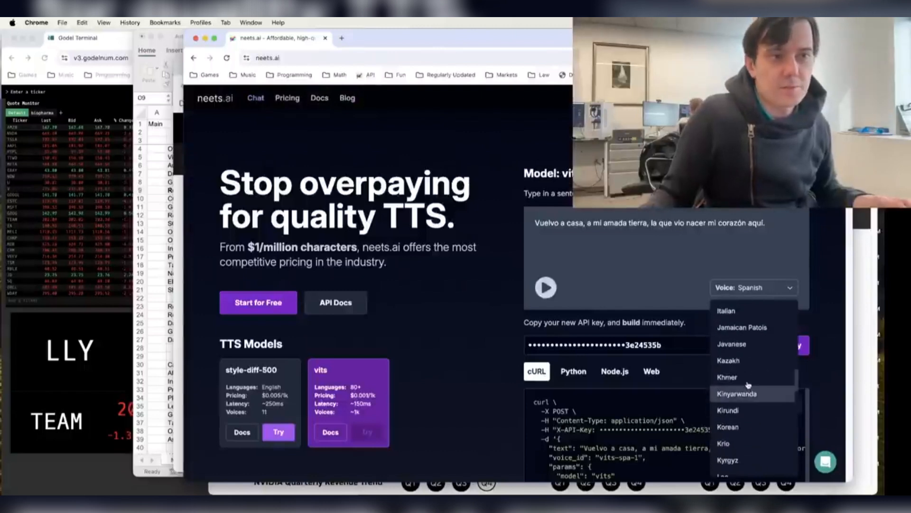
pyautogui.click(545, 287)
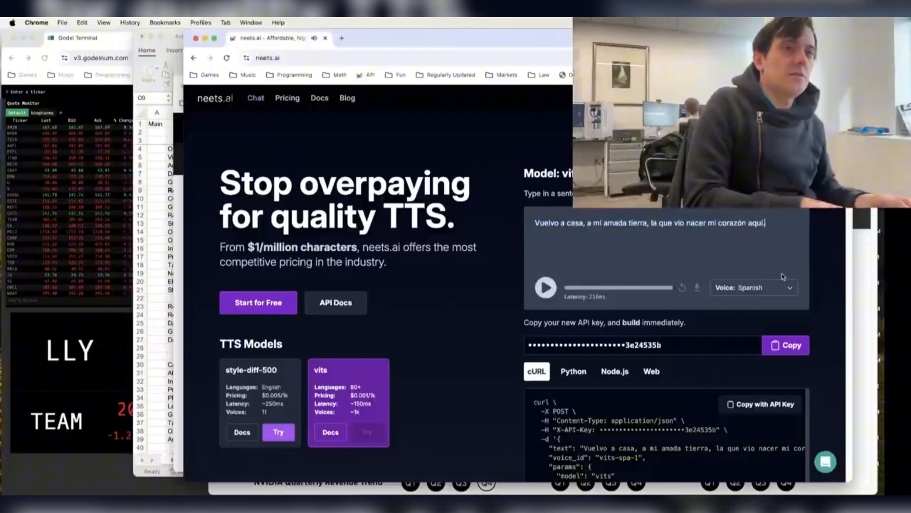
# Replace the text with 'Yo soy elma' and generate Spanish speech.
pyautogui.write('Yo')
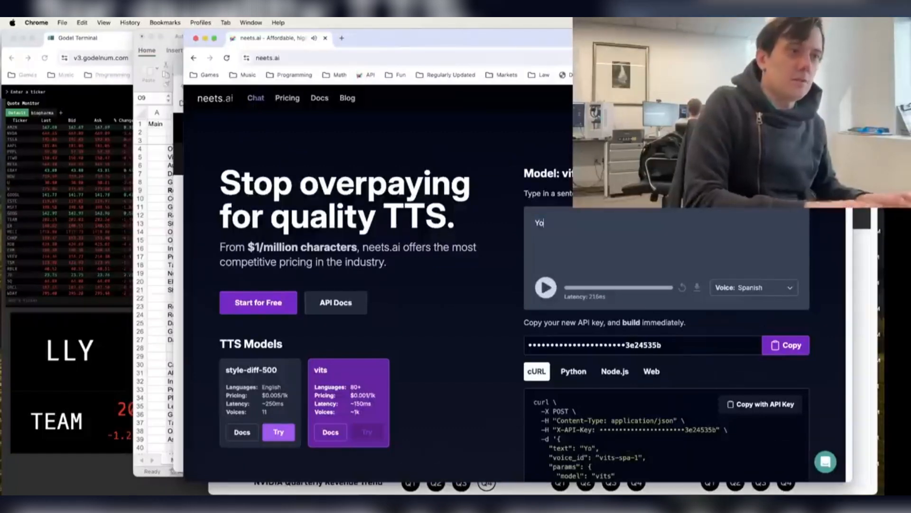
pyautogui.write('soy elma')
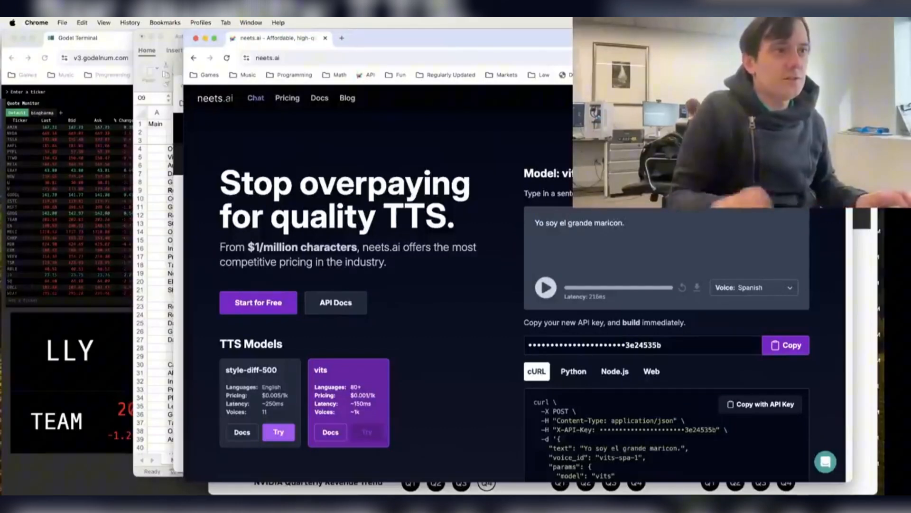
pyautogui.click(545, 288)
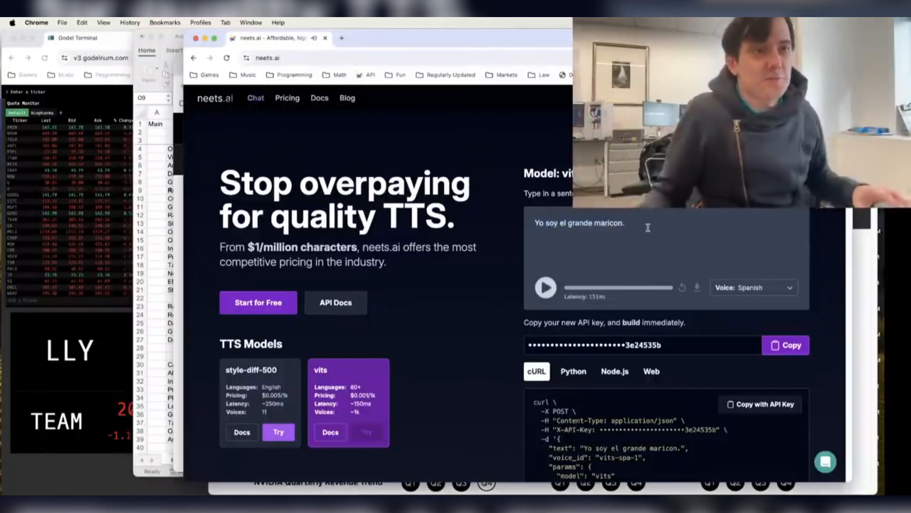
pyautogui.click(754, 287)
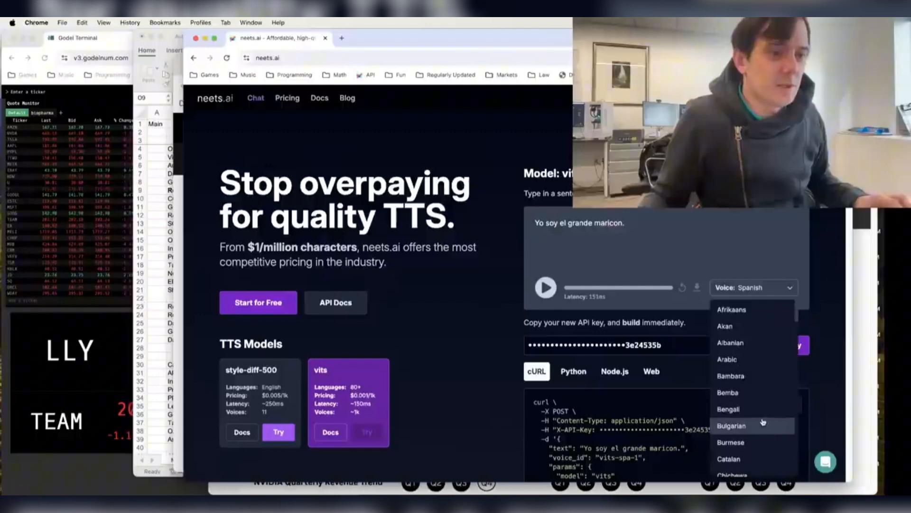
# Scroll the voice language list and close it with Spanish still selected.
pyautogui.scroll(-3)
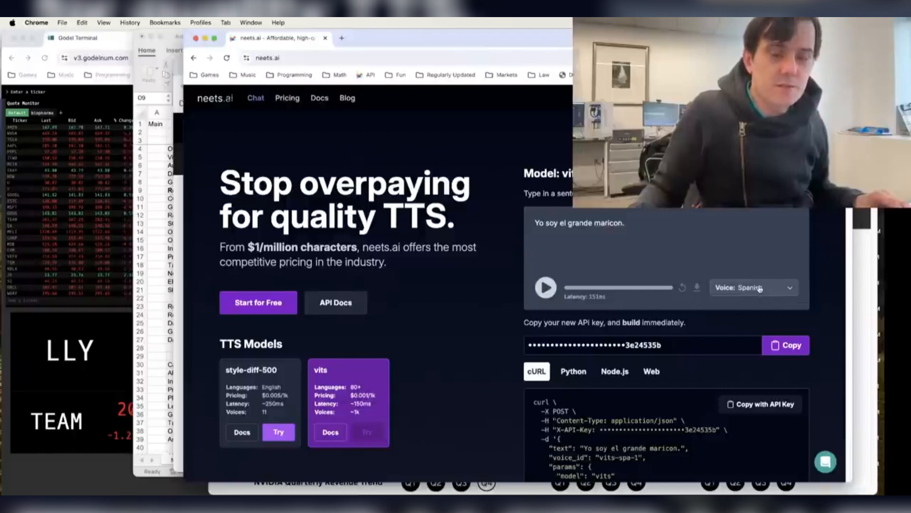
pyautogui.click(753, 286)
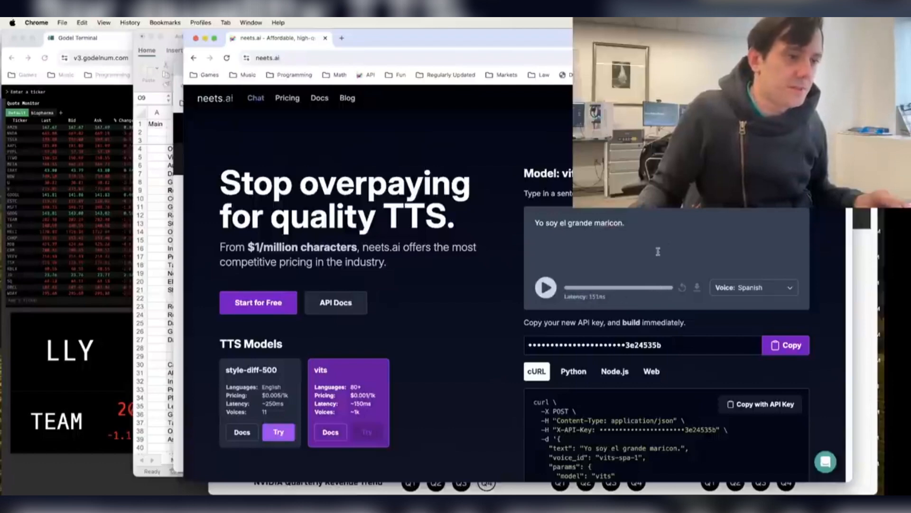
pyautogui.scroll(-3)
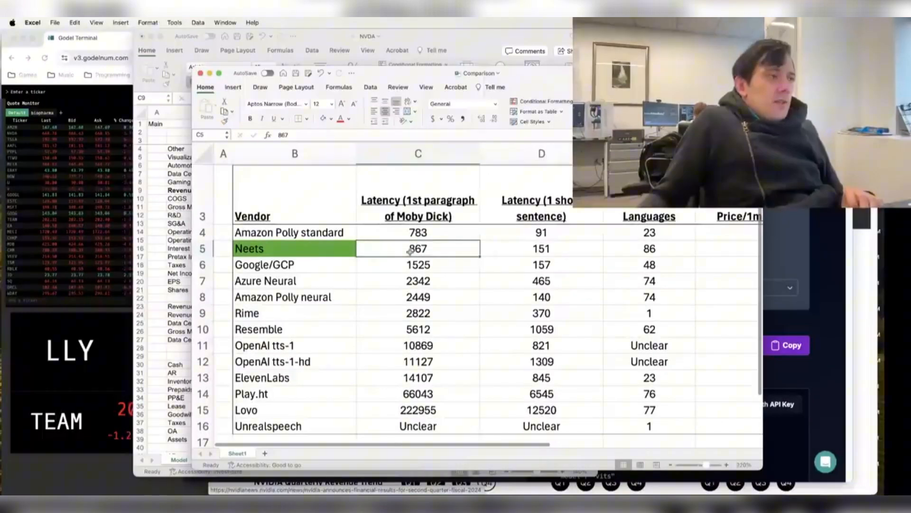
# Select the latency figures for Google/GCP, Azure Neural and both OpenAI vendors.
pyautogui.click(417, 264)
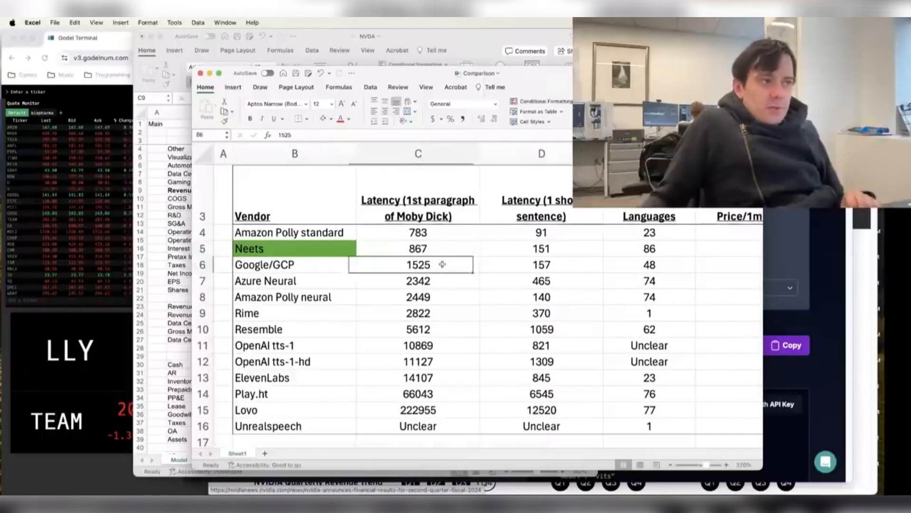
pyautogui.click(417, 281)
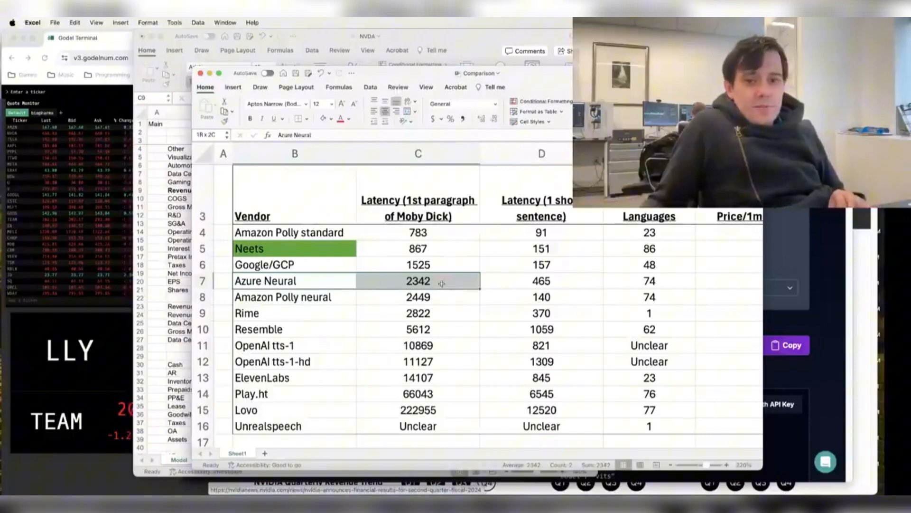
pyautogui.click(418, 296)
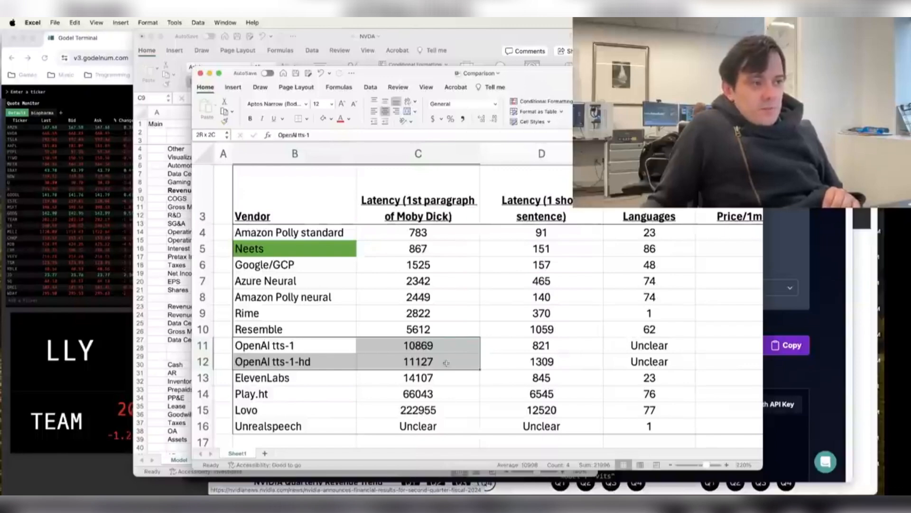
pyautogui.scroll(-3)
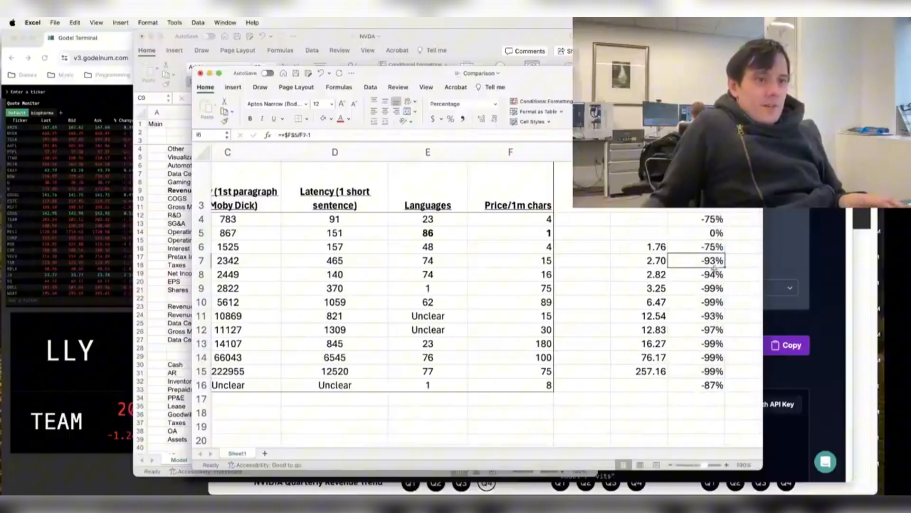
# Add decimal places to the percentage differences down to Unrealspeech, then return to neets.ai.
pyautogui.moveTo(711, 261); pyautogui.dragTo(711, 385)
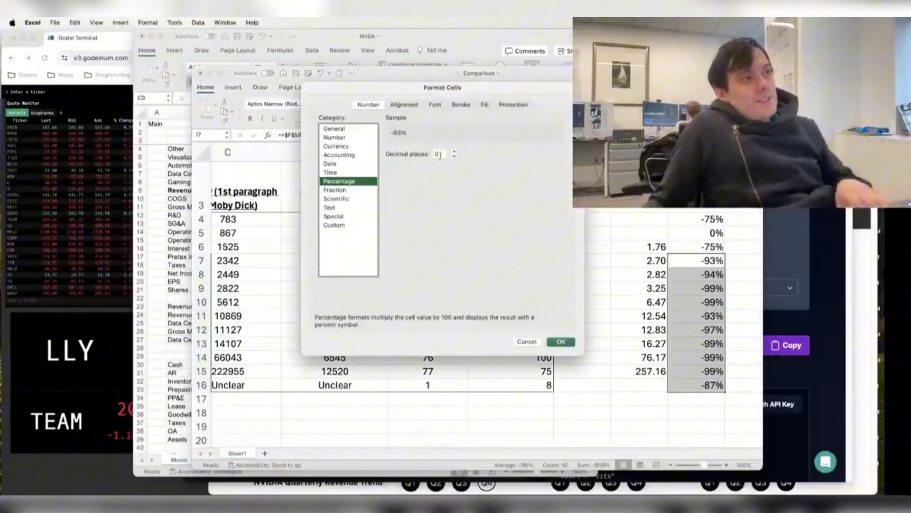
pyautogui.click(559, 341)
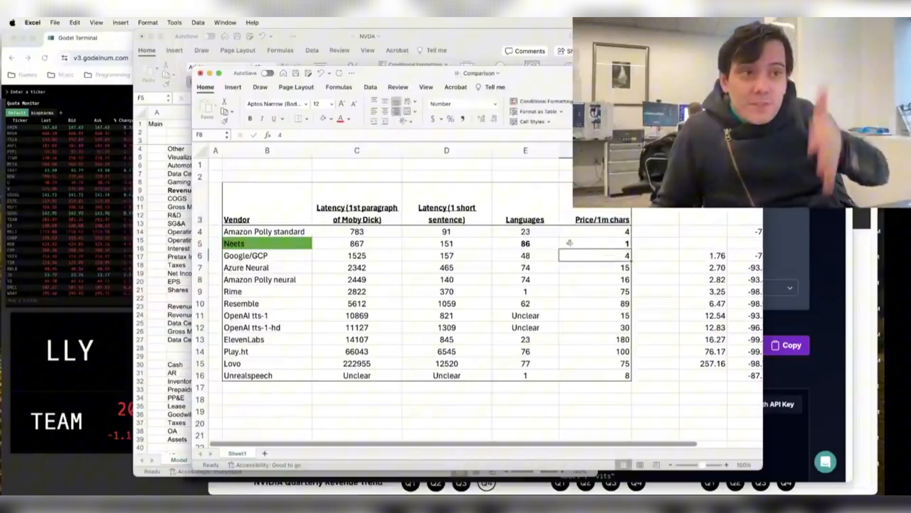
pyautogui.click(202, 73)
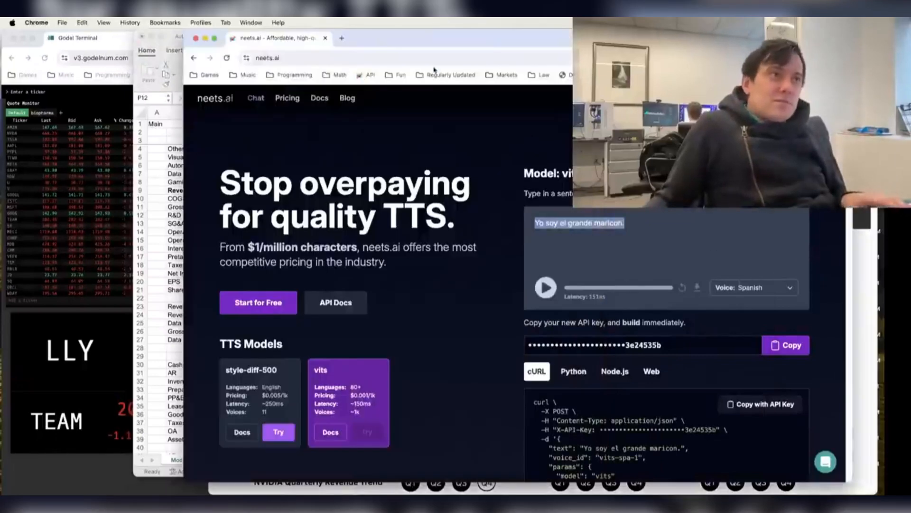
# Bring the NVIDIA press release forward and scroll to its Data Center highlights.
pyautogui.click(262, 66)
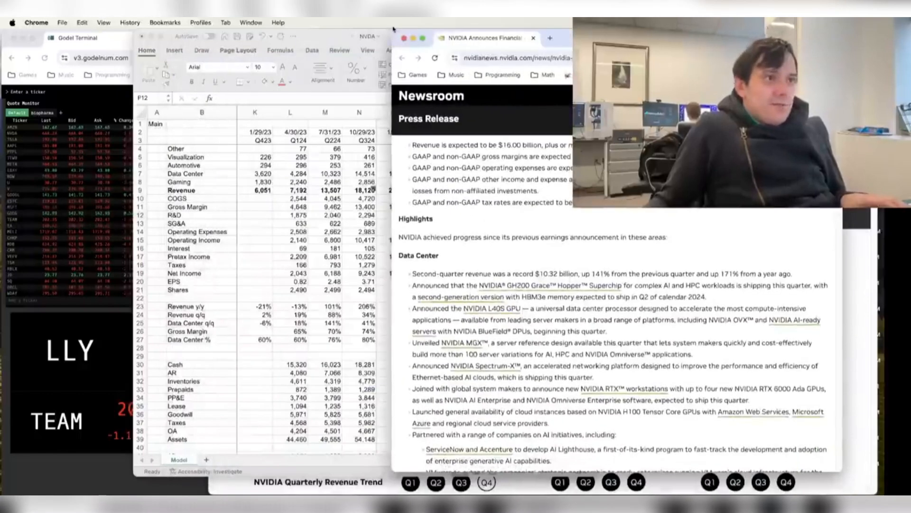
pyautogui.scroll(-3)
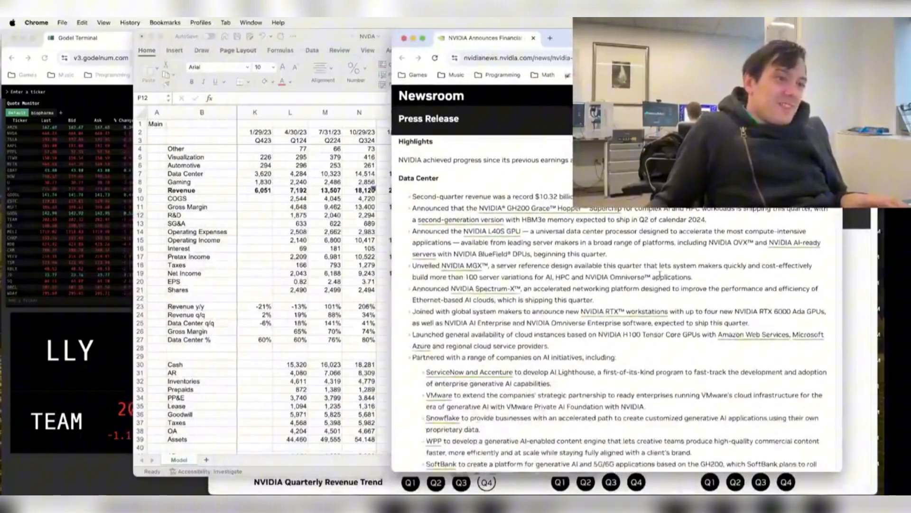
pyautogui.scroll(-3)
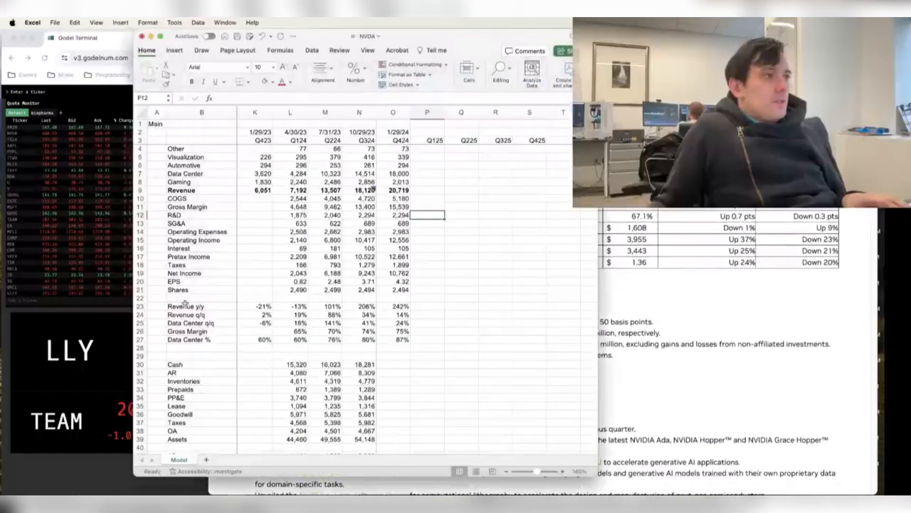
# Select a cell in the blank rows above the line items and scroll right to the new columns.
pyautogui.rightClick(326, 190)
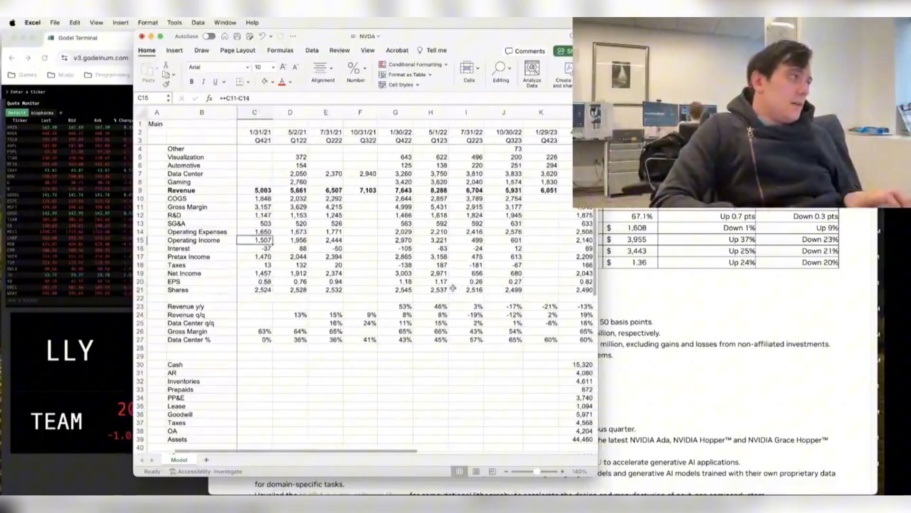
pyautogui.click(254, 148)
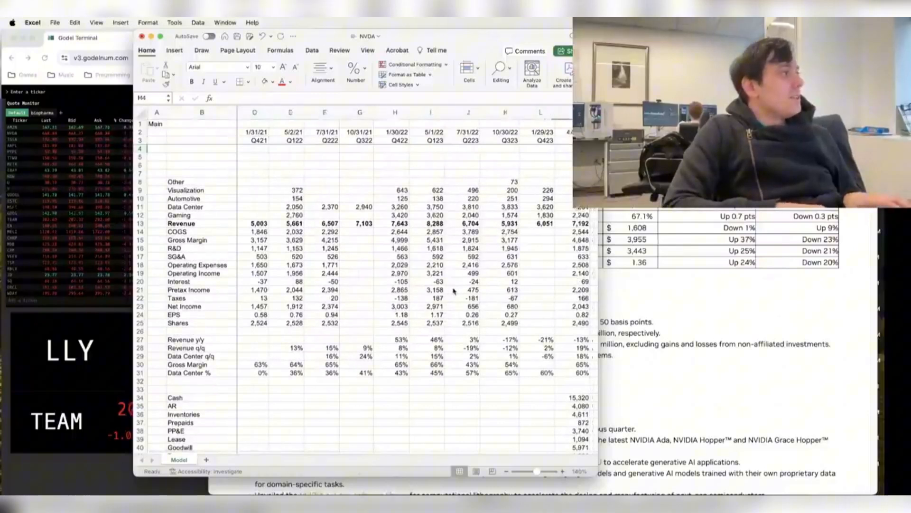
pyautogui.hscroll(3)
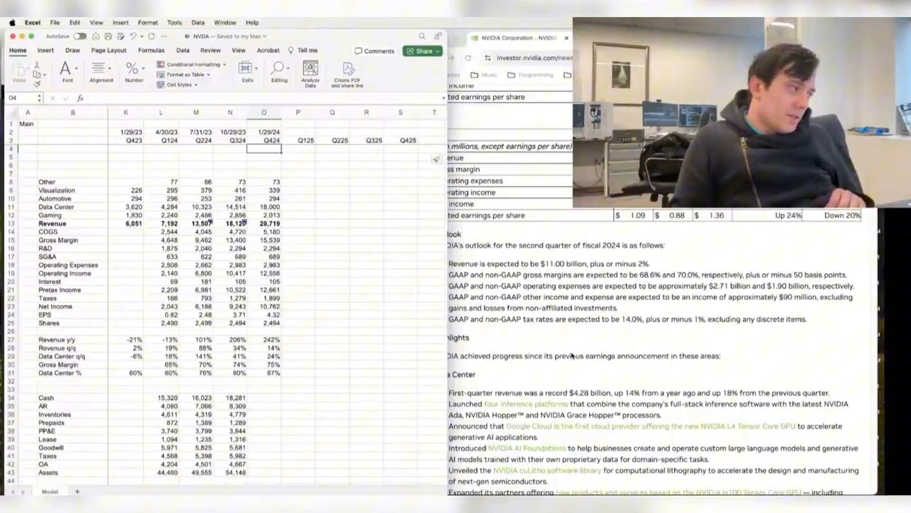
pyautogui.moveTo(572, 349)
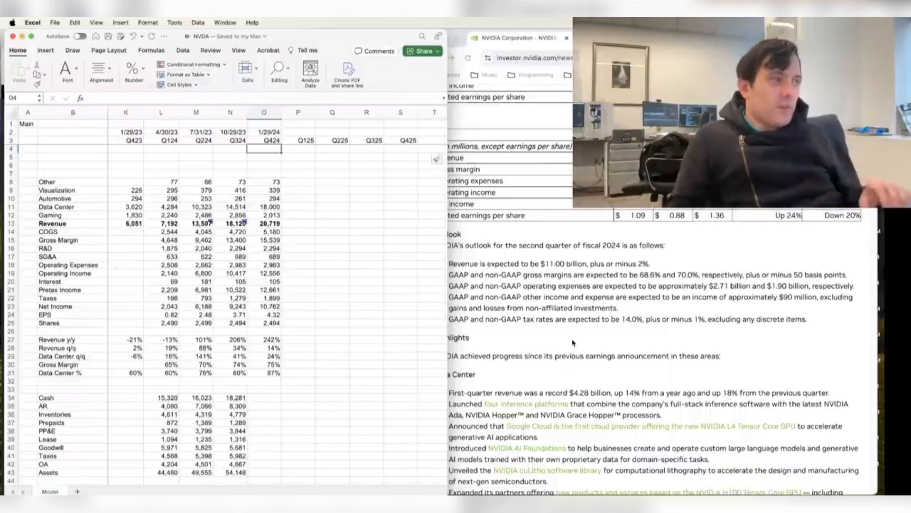
# Enter the formula =L2+3 in the date cell above Q125, checking the Q424 date formula.
pyautogui.click(264, 248)
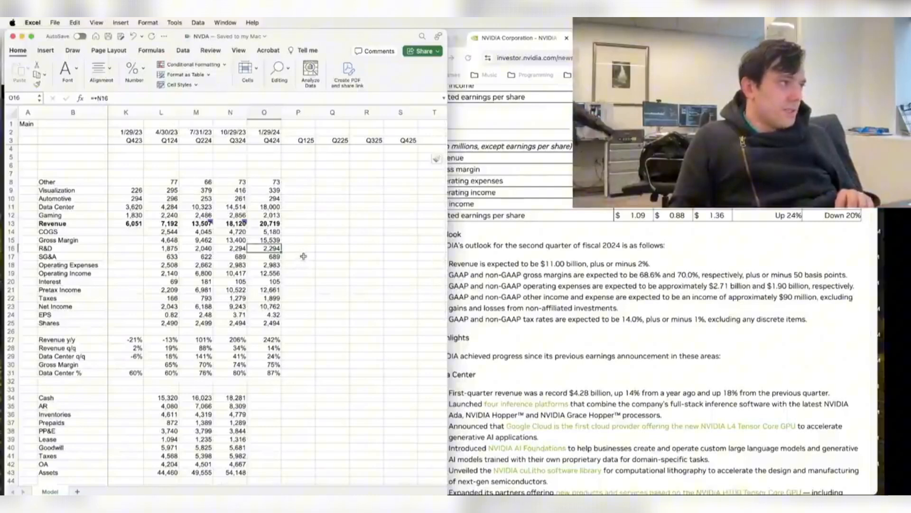
pyautogui.click(298, 132)
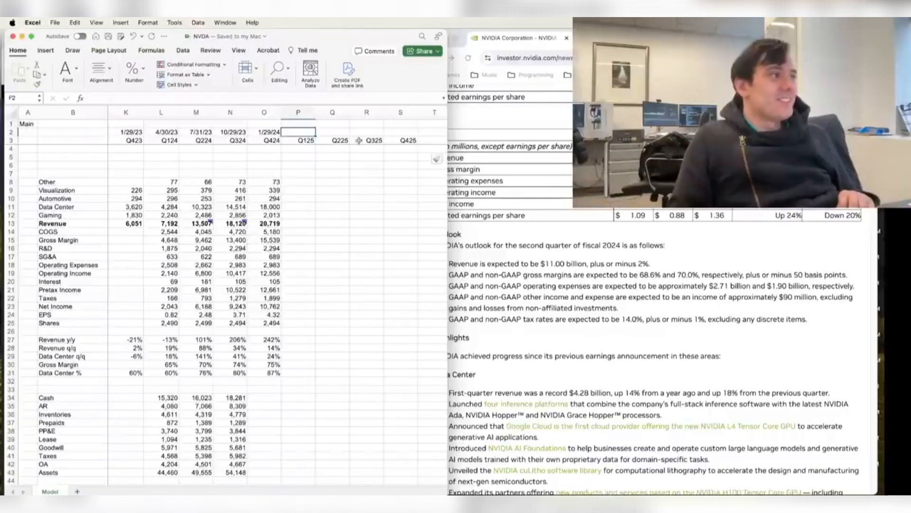
pyautogui.write('=L2+3')
pyautogui.click(333, 131)
pyautogui.write('=M2+365')
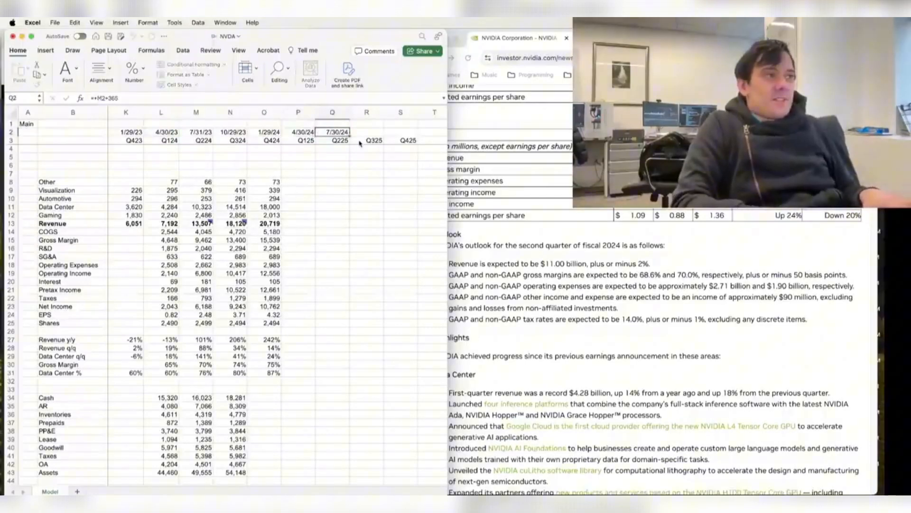
pyautogui.click(366, 132)
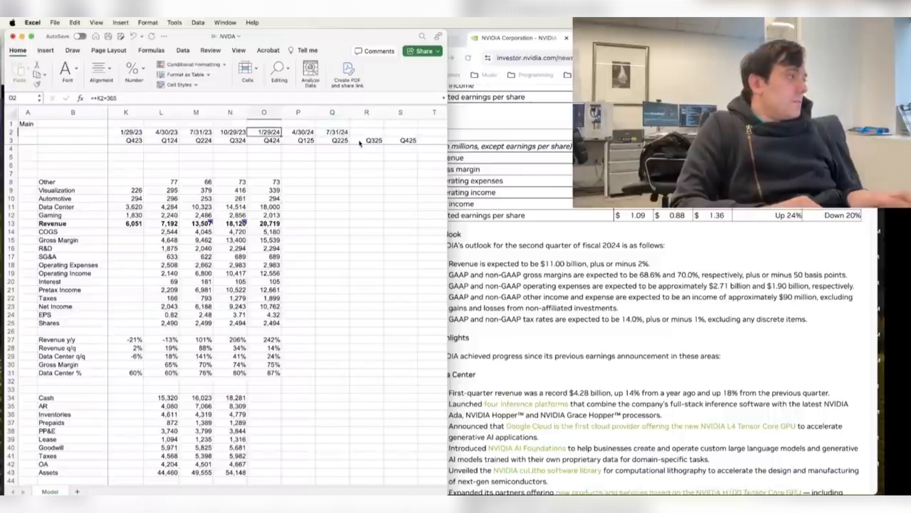
pyautogui.click(298, 140)
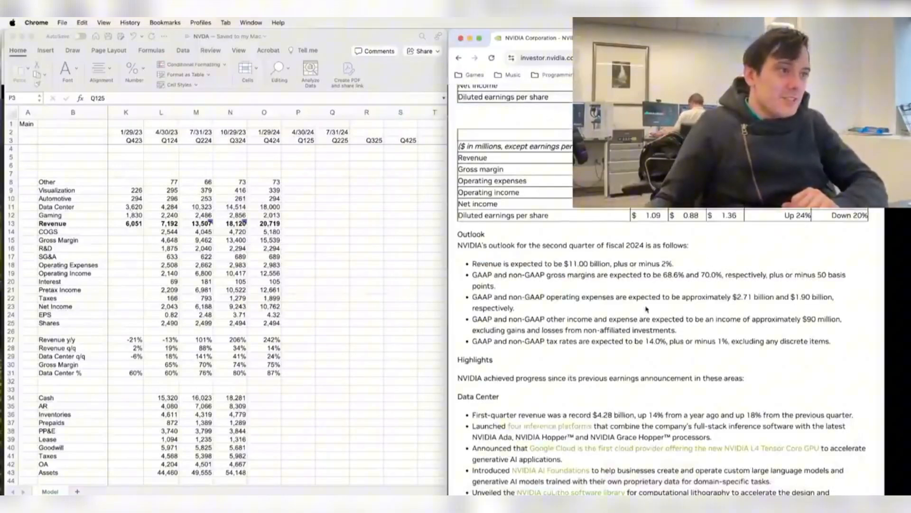
pyautogui.moveTo(697, 329)
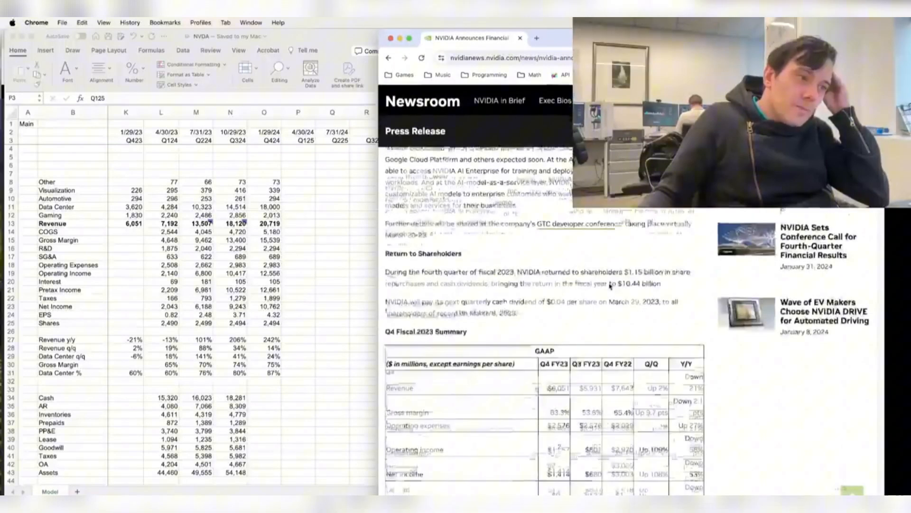
# Scroll NVIDIA's Q4 FY23 press release to the Non-GAAP summary and Q1 FY24 outlook.
pyautogui.scroll(-3)
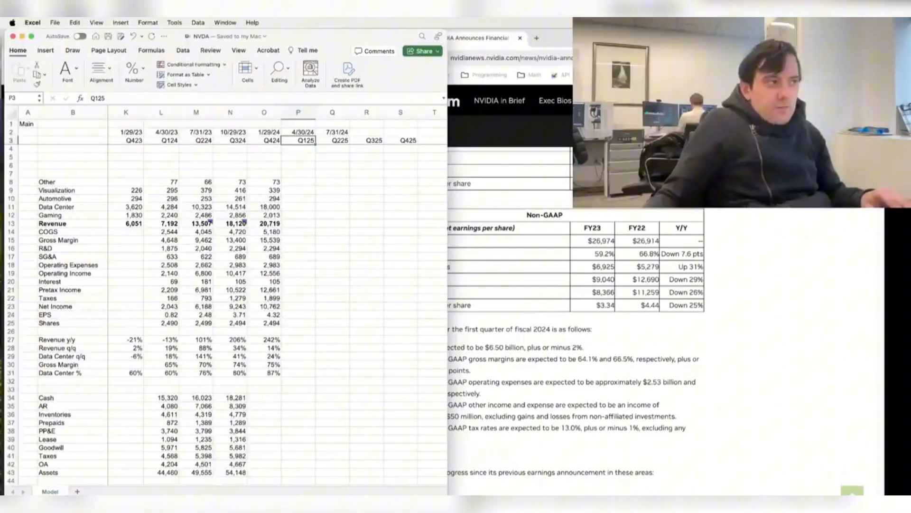
# Reopen the Comparison workbook from File > Open Recent.
pyautogui.click(54, 22)
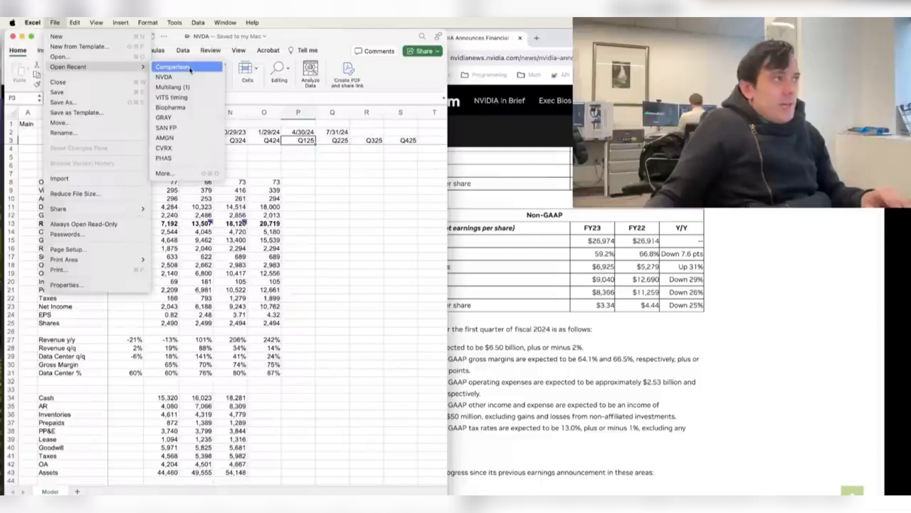
pyautogui.click(172, 66)
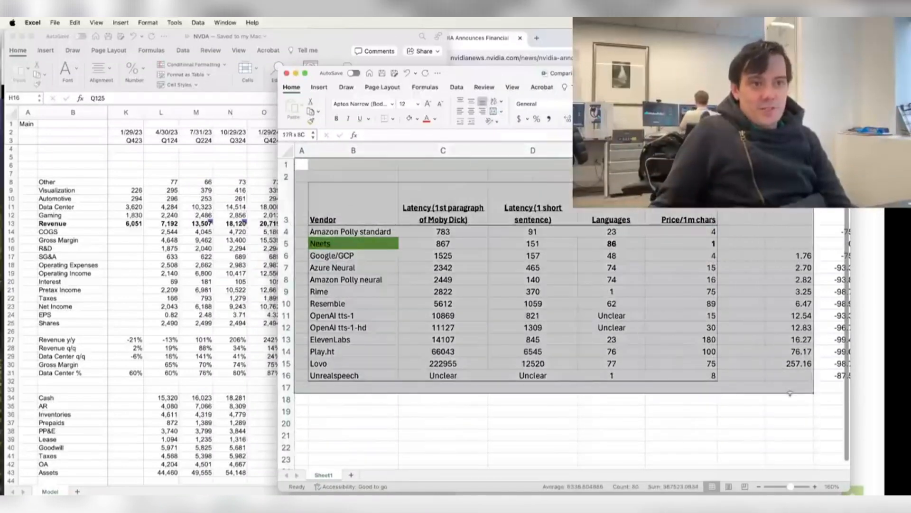
# Deselect the vendor table, then select the ElevenLabs and Play.ht rows to bold.
pyautogui.click(789, 398)
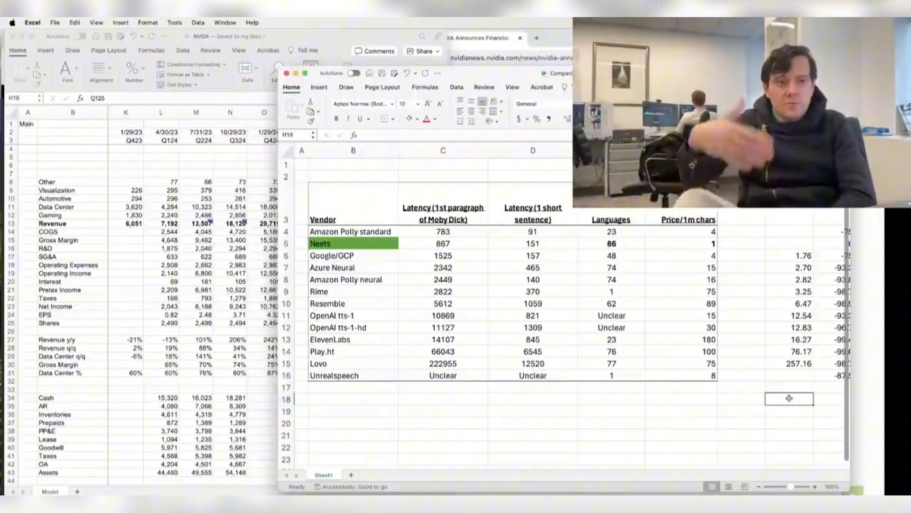
pyautogui.click(688, 219)
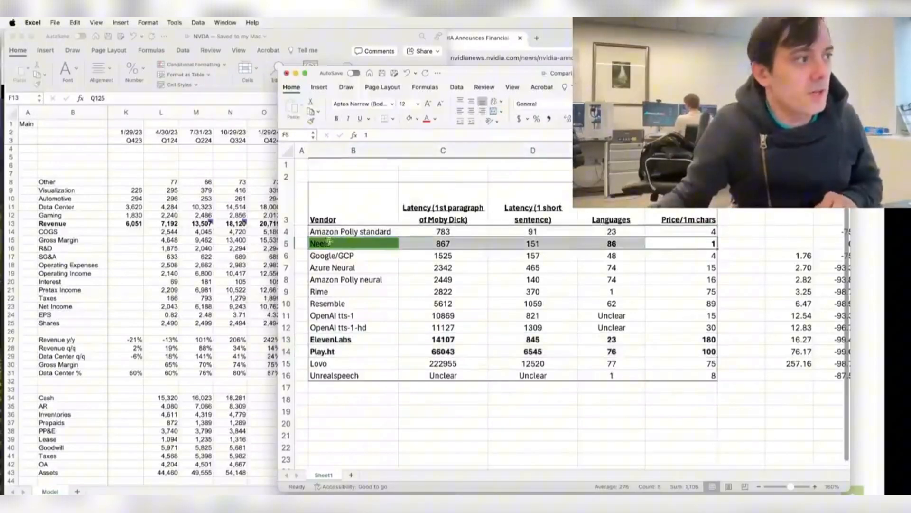
pyautogui.moveTo(323, 339); pyautogui.dragTo(709, 352)
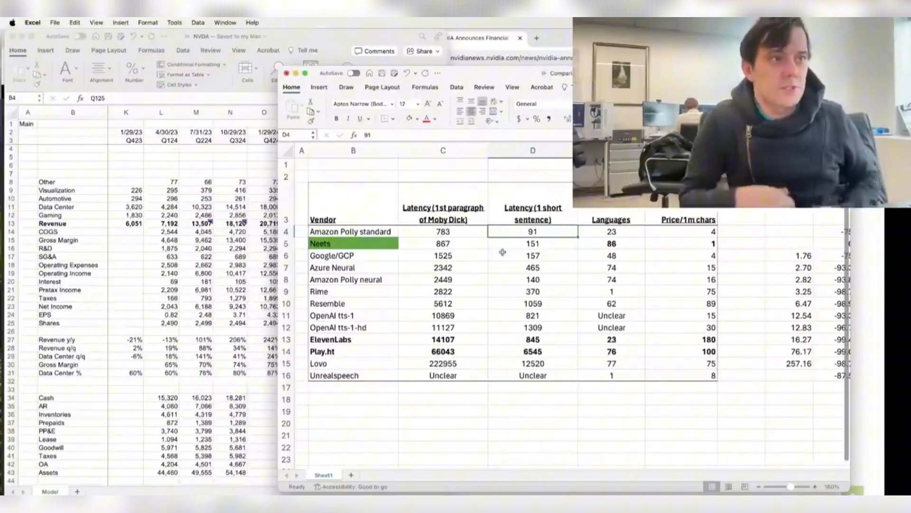
pyautogui.click(612, 243)
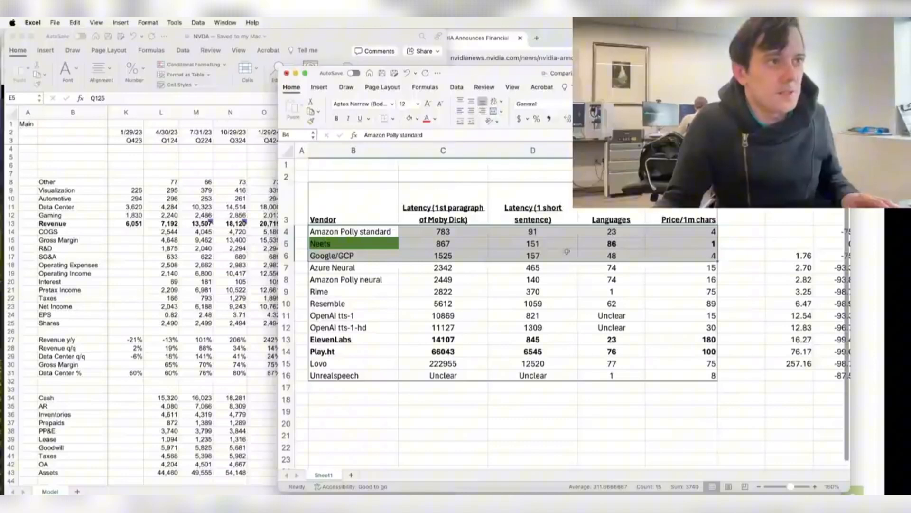
# Close the Comparison workbook, saving its changes, to return to the NVDA model.
pyautogui.click(532, 256)
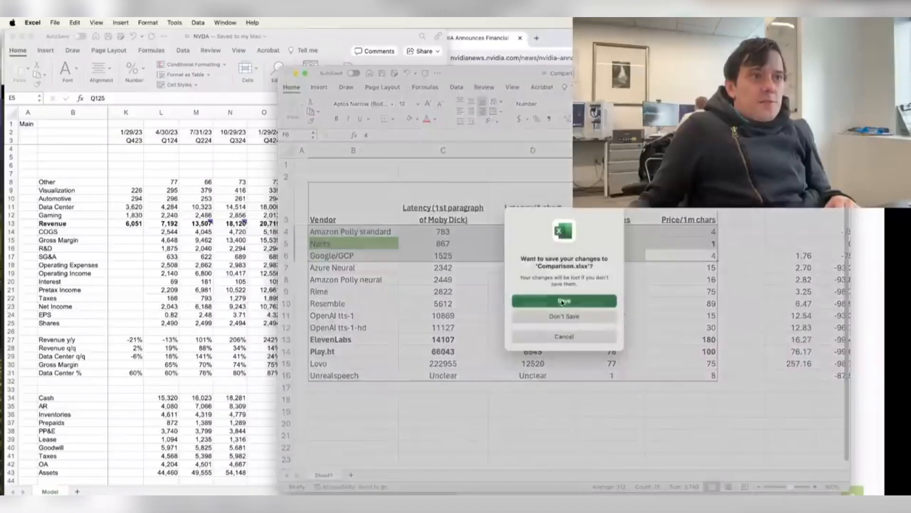
pyautogui.click(564, 316)
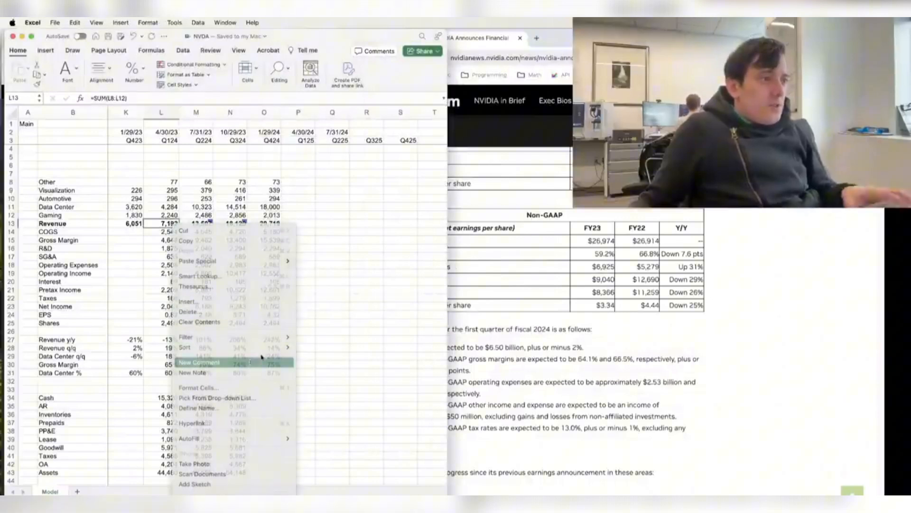
# Add a comment to Q124 revenue cell L13 reading '6.5B vs 7.2'.
pyautogui.click(199, 363)
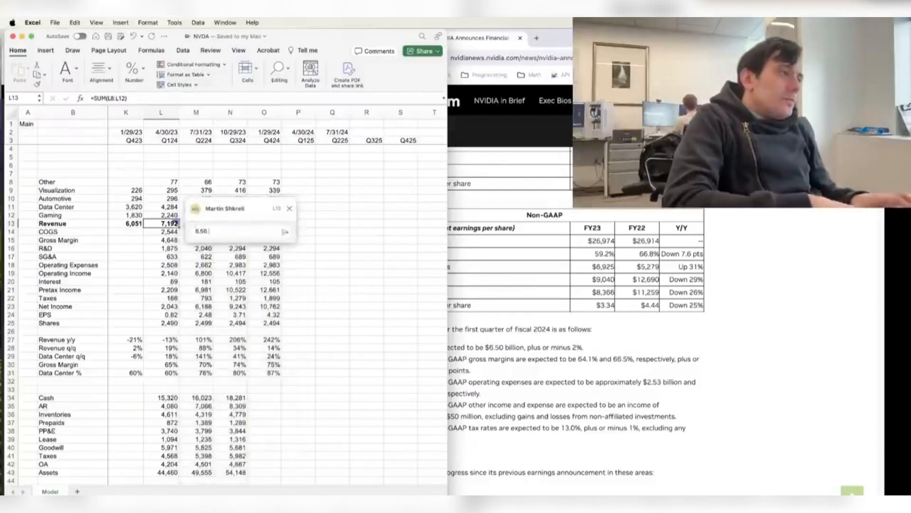
pyautogui.write('vs 7.2')
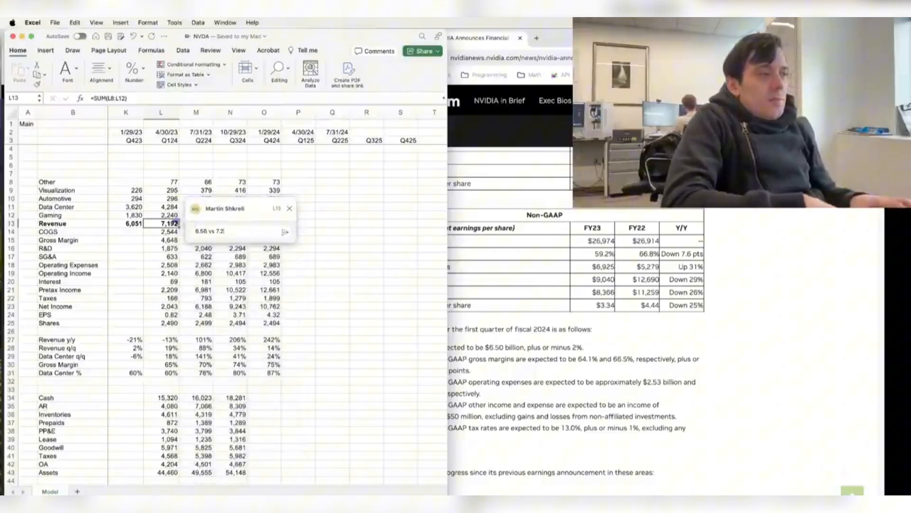